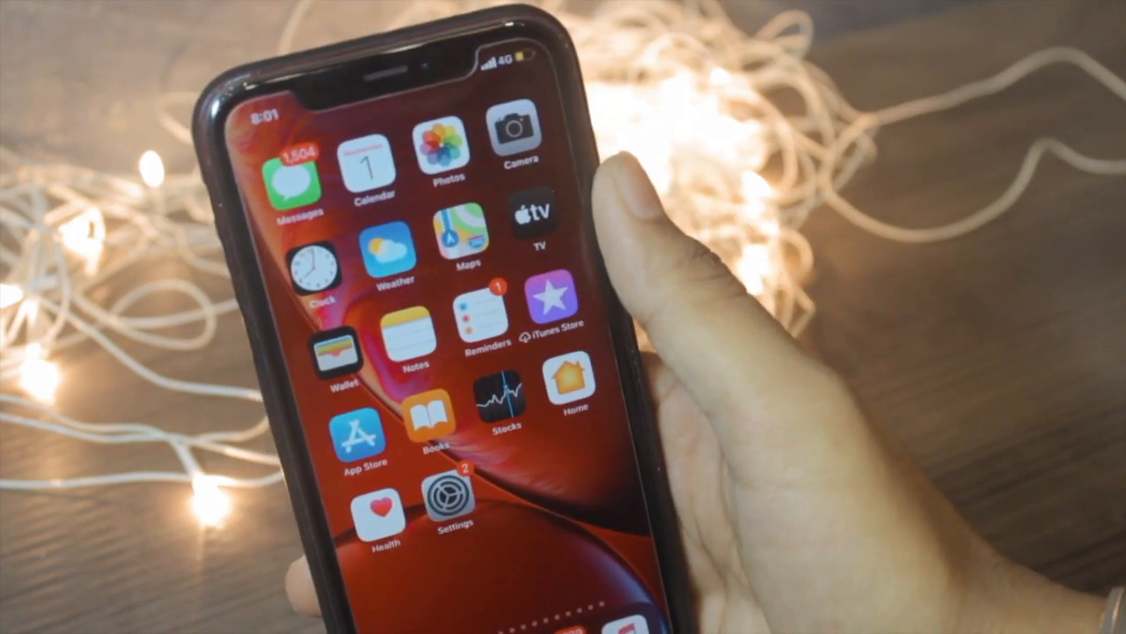
{"action": "scroll", "scroll_direction": "left", "scroll_amount": 3}
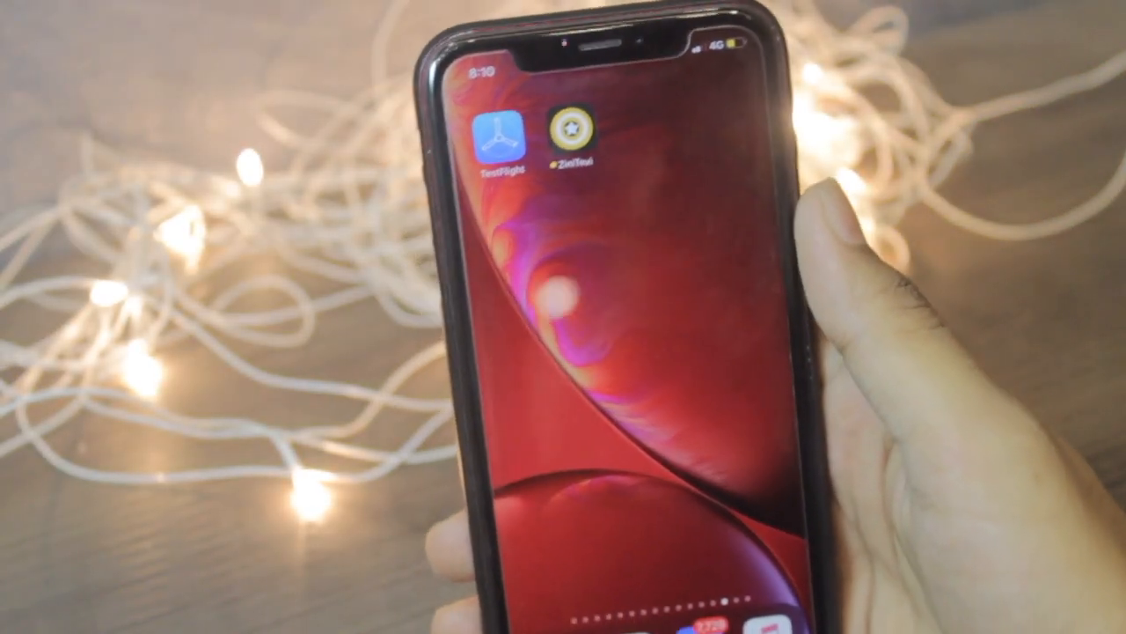